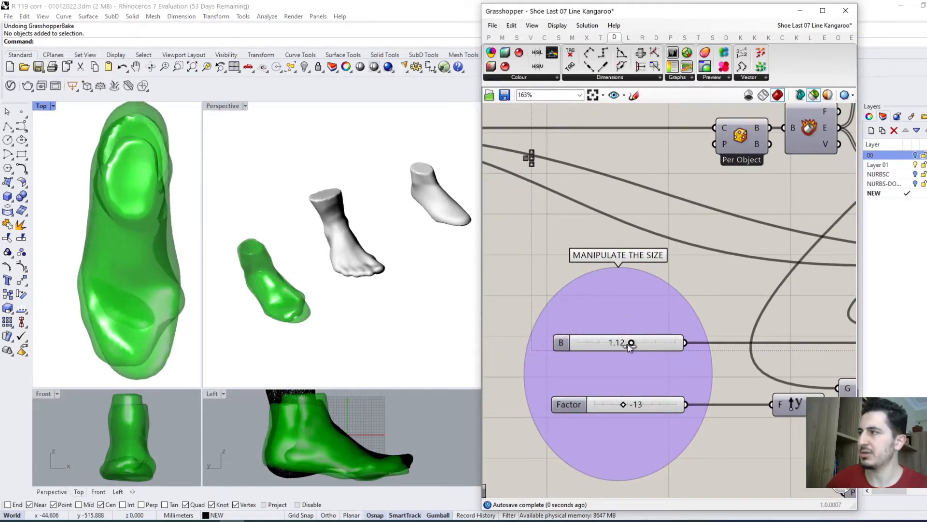
Lower the B size slider to 1.06, trying Factor -14 before returning it to -13.
{"action": "left_click_drag", "start_coordinate": [631, 343], "coordinate": [615, 343]}
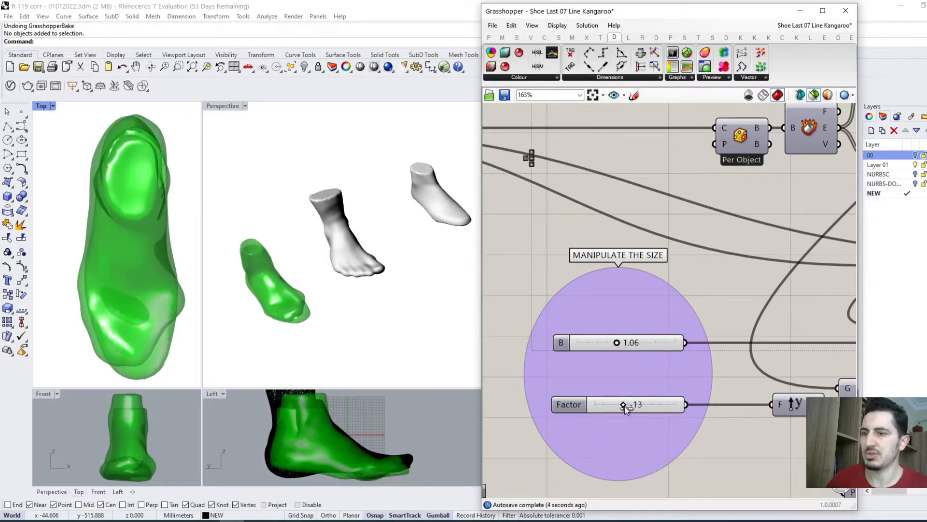
{"action": "left_click_drag", "start_coordinate": [626, 404], "coordinate": [619, 405]}
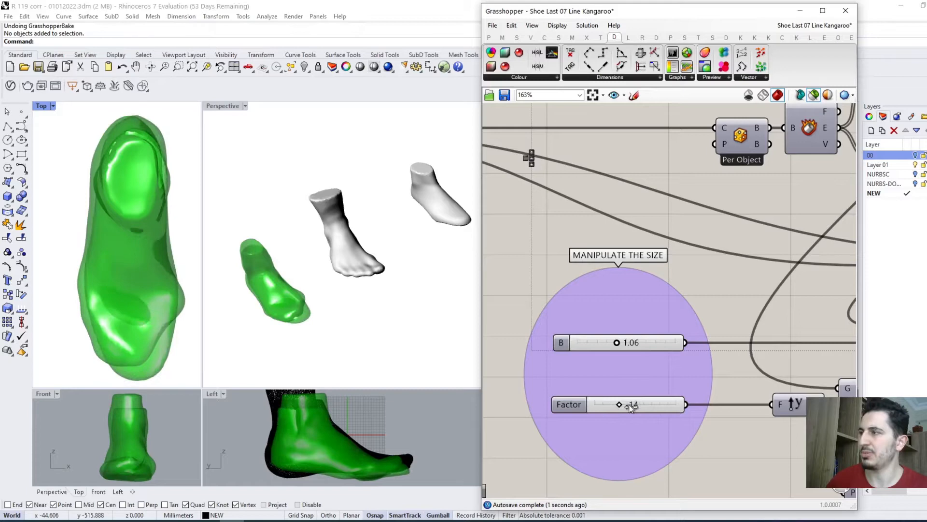
{"action": "left_click_drag", "start_coordinate": [617, 405], "coordinate": [623, 405]}
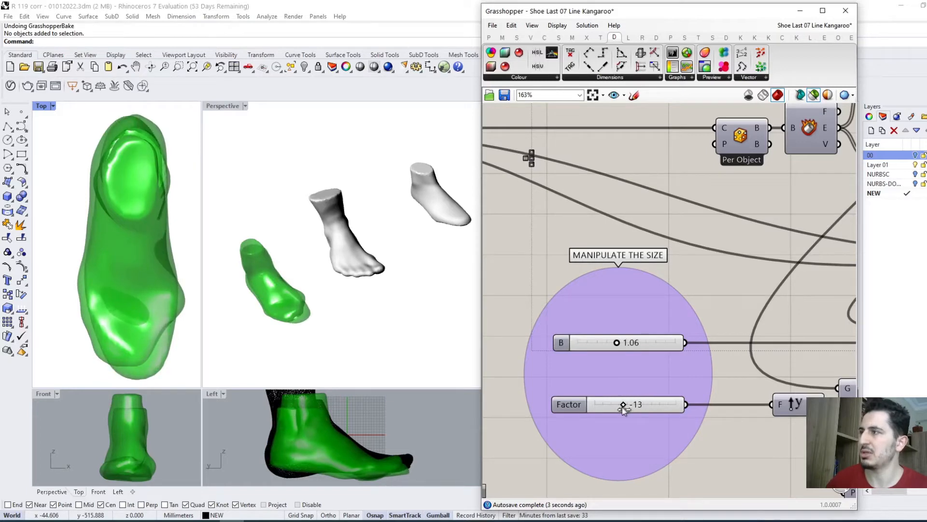
Zoom out the canvas to show the Kangaroo solver and 1ST OUTPUT component.
{"action": "scroll", "scroll_direction": "down", "scroll_amount": 3}
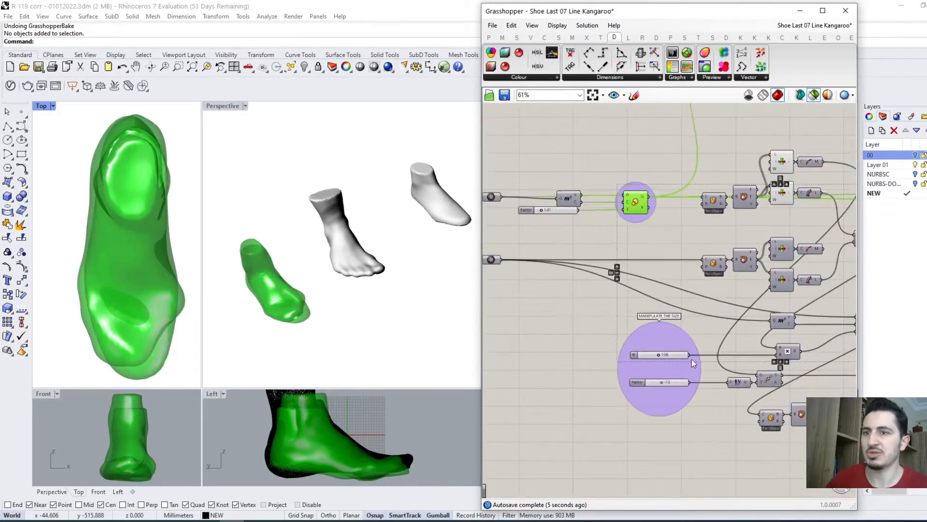
{"action": "scroll", "scroll_direction": "down", "scroll_amount": 3}
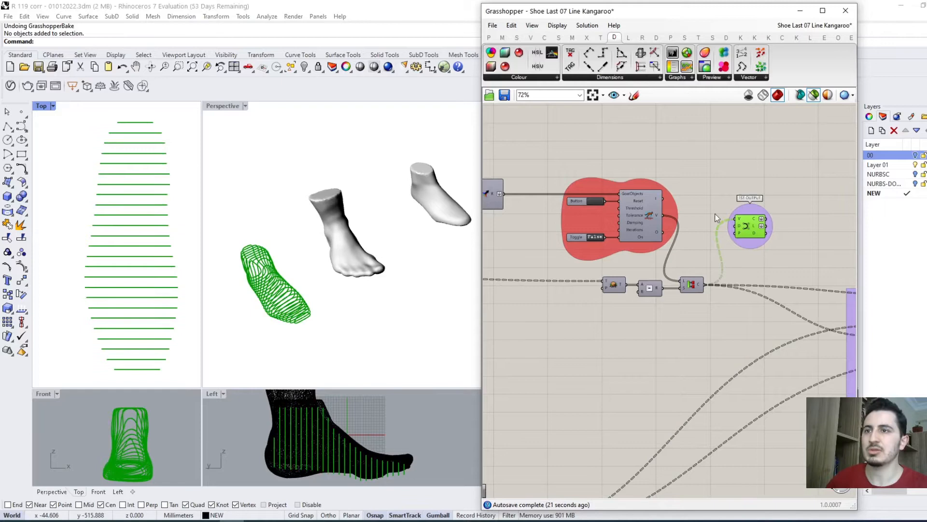
Toggle the Kangaroo solver True until the section curves wrap the foot, then False.
{"action": "scroll", "scroll_direction": "down", "scroll_amount": 3}
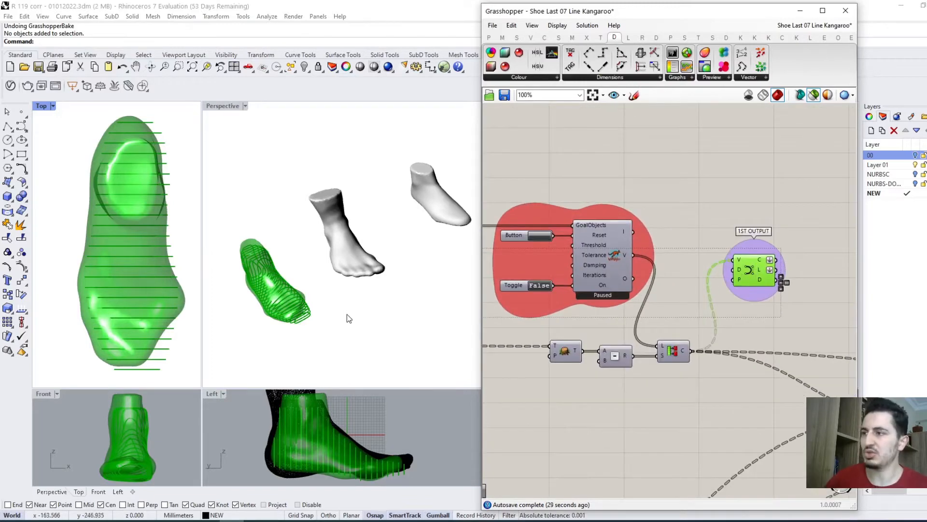
{"action": "mouse_move", "coordinate": [323, 297]}
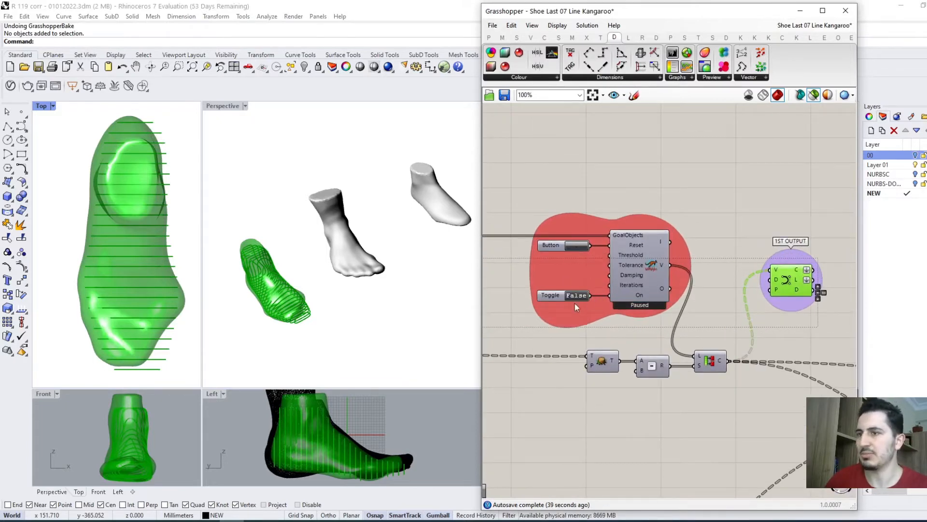
{"action": "double_click", "coordinate": [573, 295]}
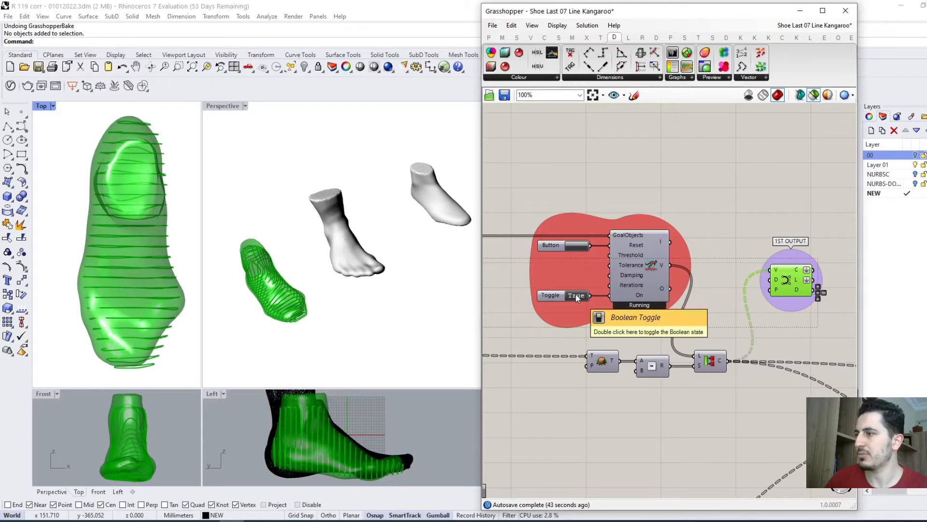
{"action": "double_click", "coordinate": [577, 295]}
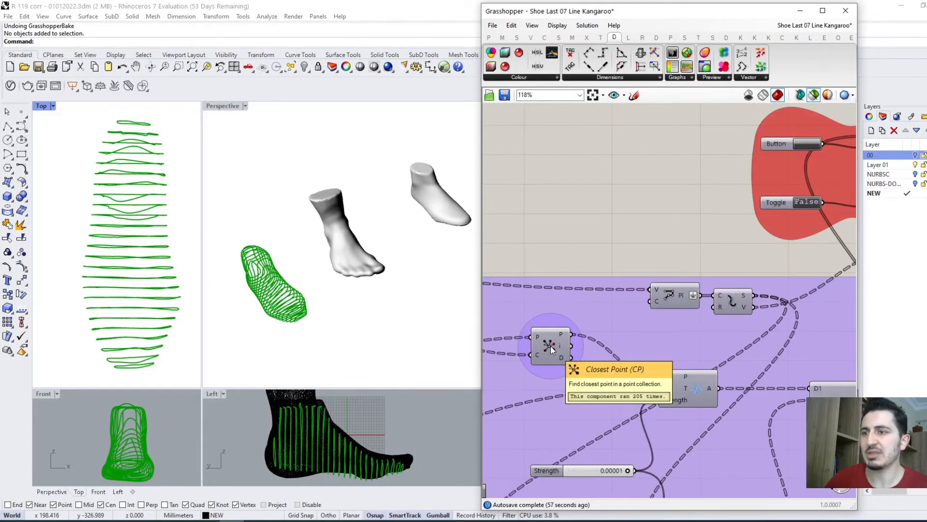
Preview the Closest Point markers, then rerun and pause the Kangaroo solver toggle.
{"action": "left_click", "coordinate": [550, 346]}
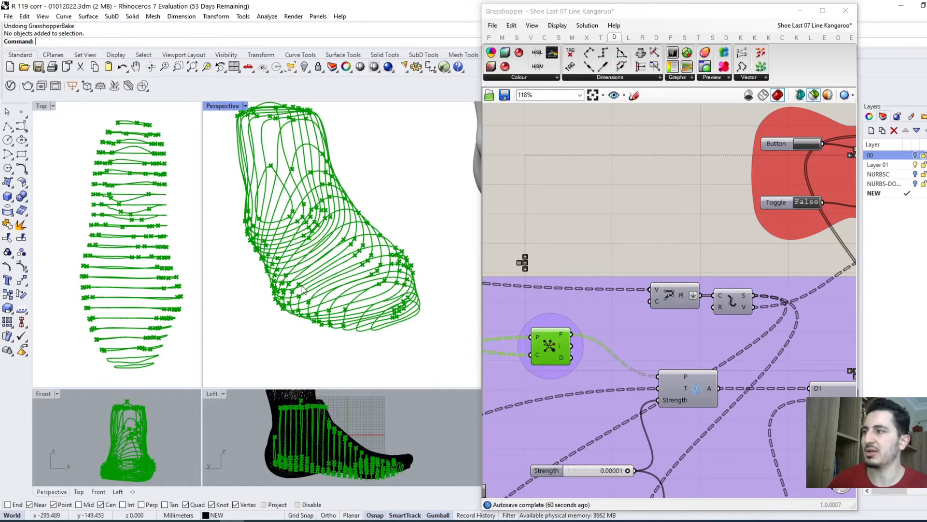
{"action": "scroll", "scroll_direction": "down", "scroll_amount": 3}
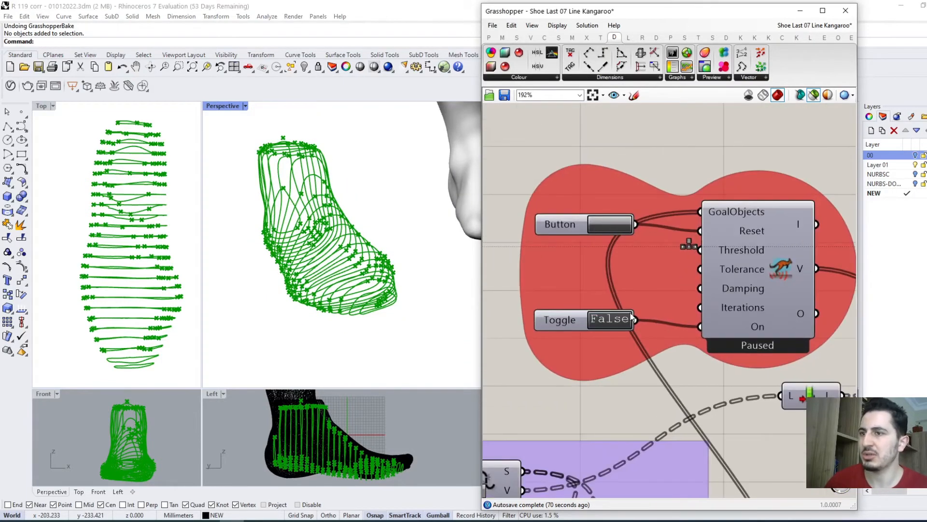
{"action": "double_click", "coordinate": [609, 319]}
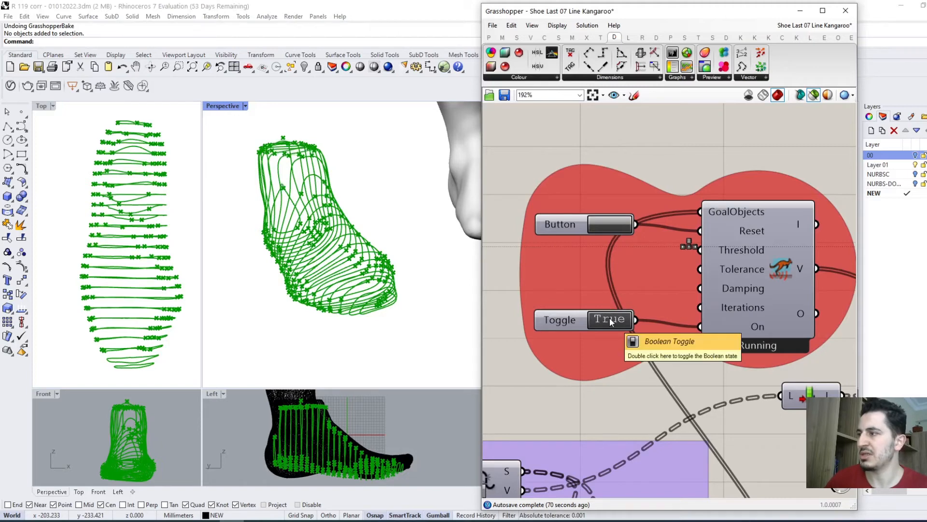
{"action": "double_click", "coordinate": [609, 319]}
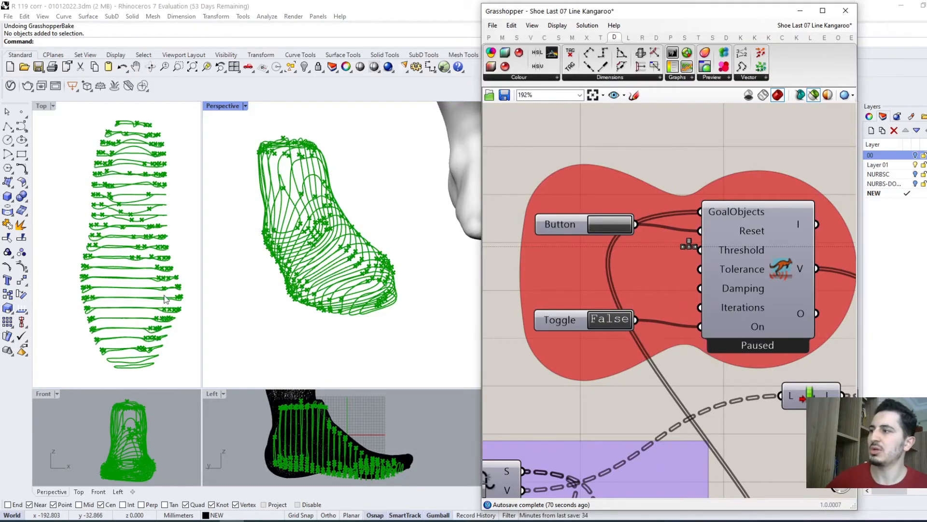
{"action": "mouse_move", "coordinate": [220, 280]}
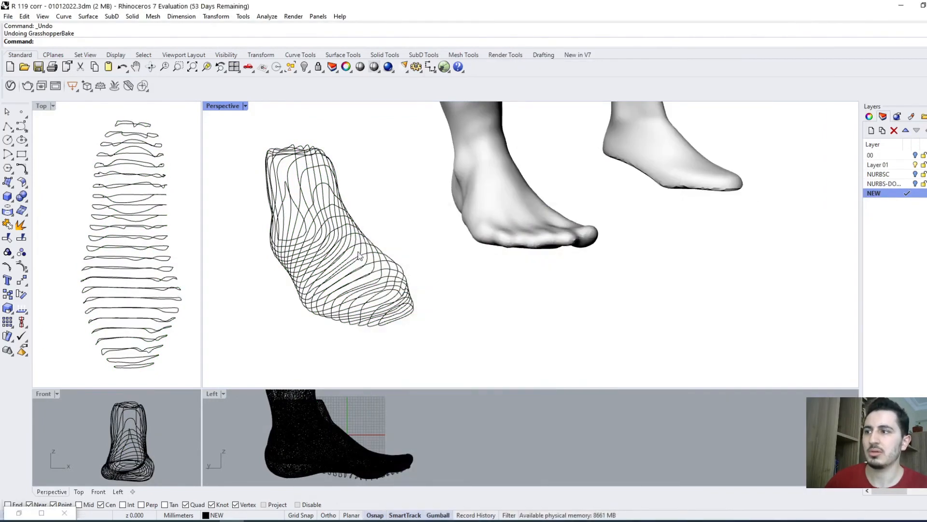
Use Select Objects on the NEW layer to select the 25 baked curves.
{"action": "right_click", "coordinate": [874, 192]}
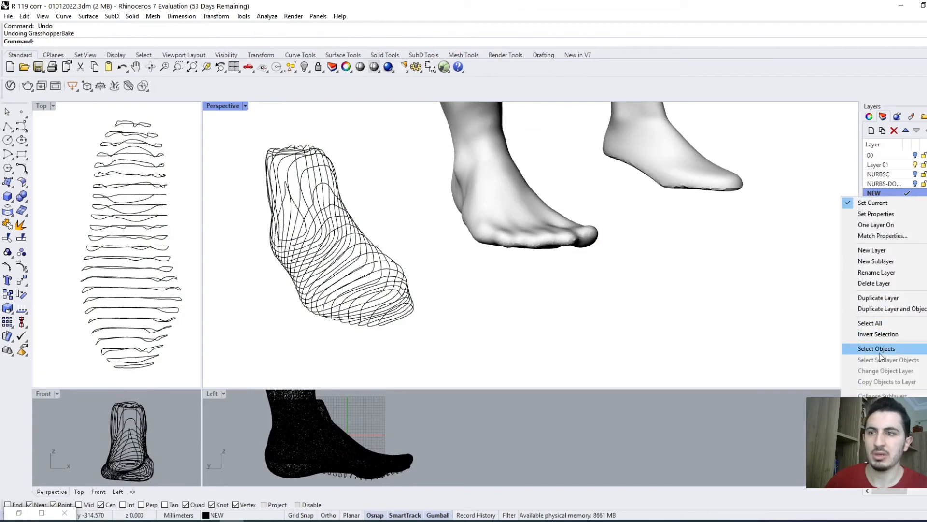
{"action": "left_click", "coordinate": [876, 348]}
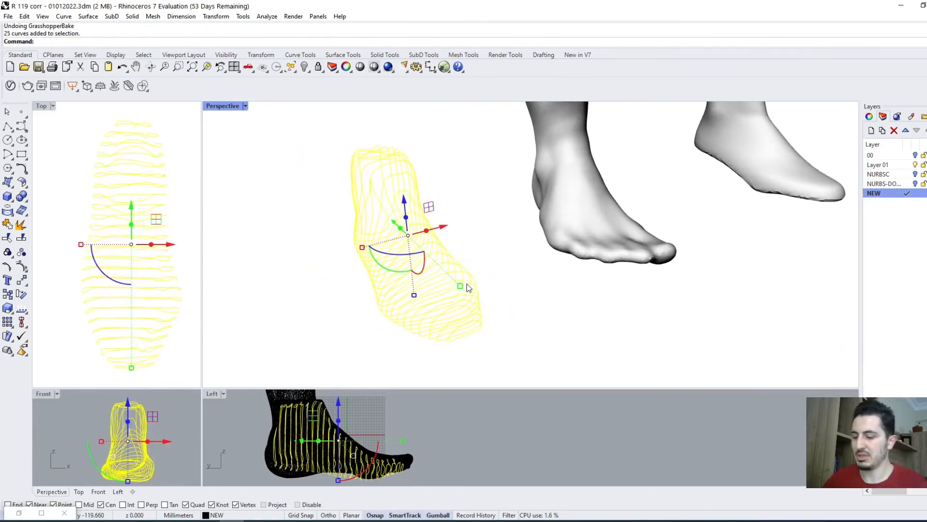